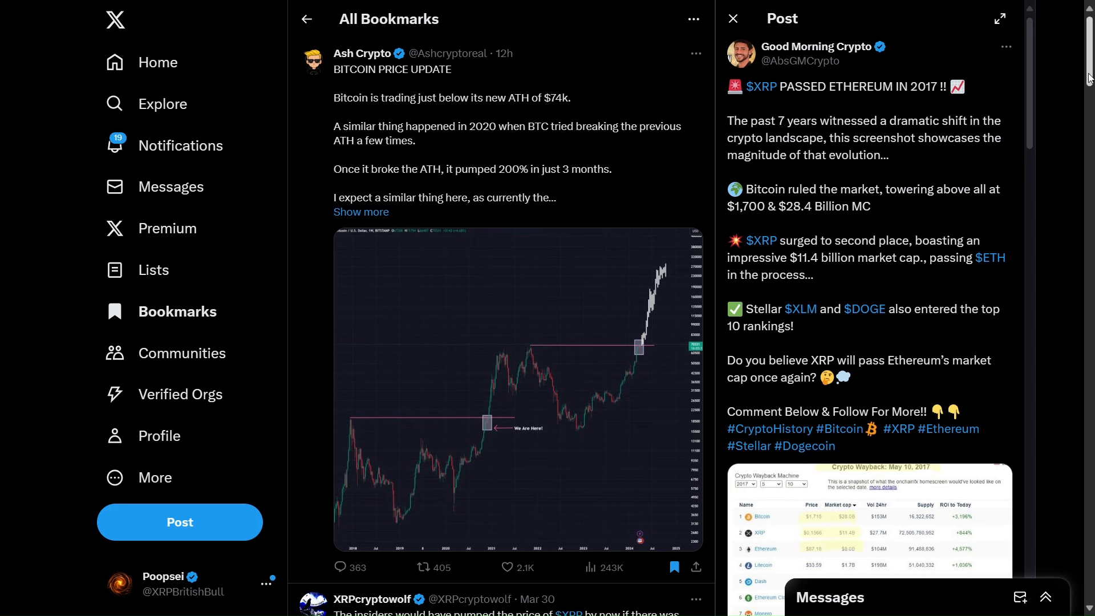
mouse_move(1056, 221)
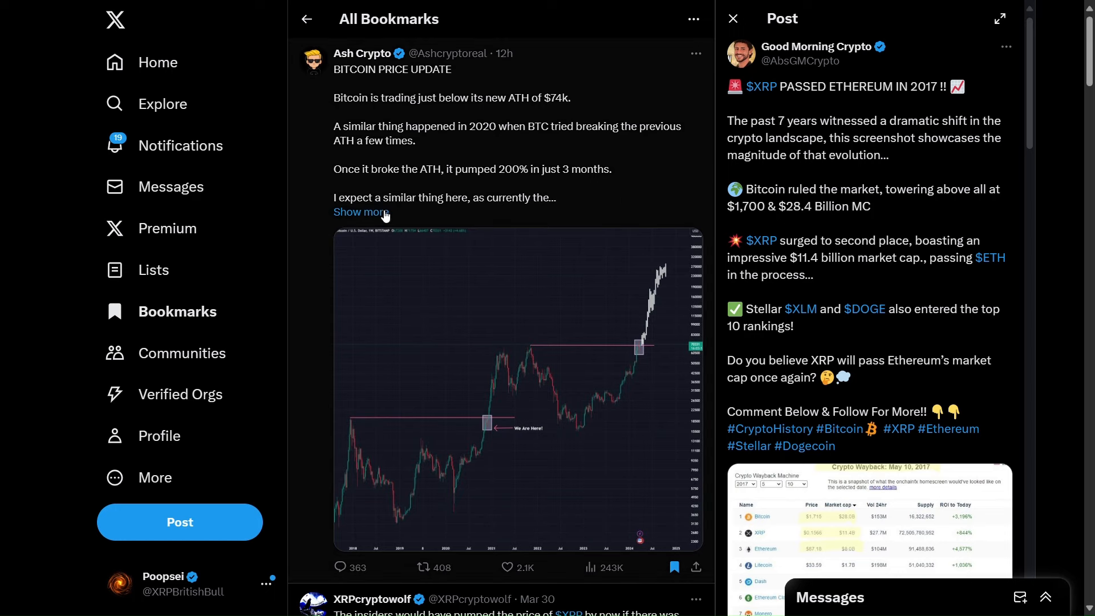
mouse_move(360, 212)
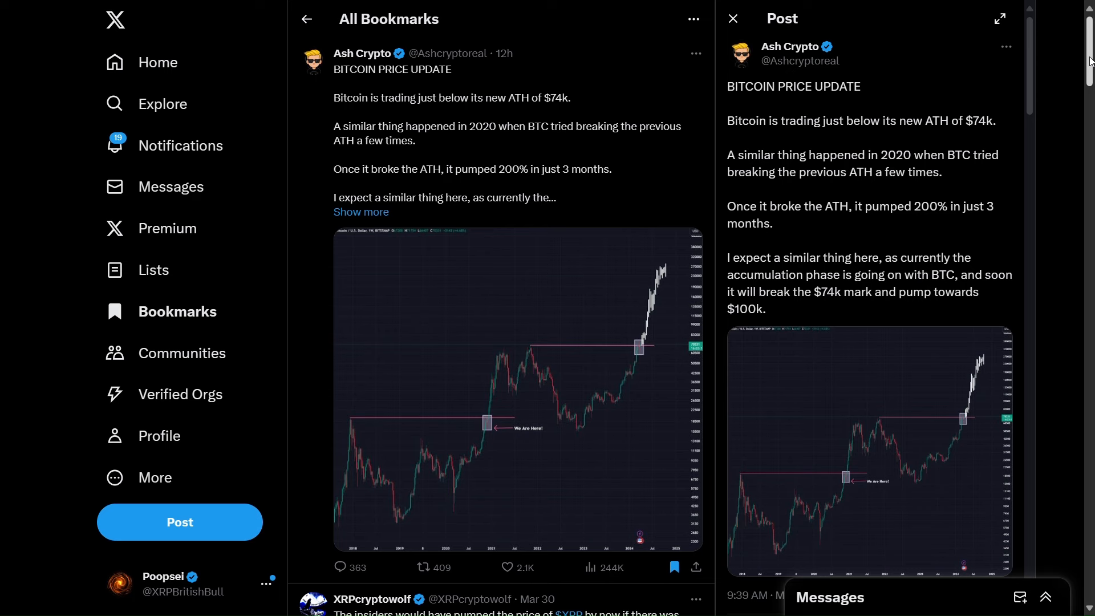
Step: Scroll the bookmarks past the Bitcoin chart to the XRPcryptowolf and Mr. Huber posts
scroll("down", 3)
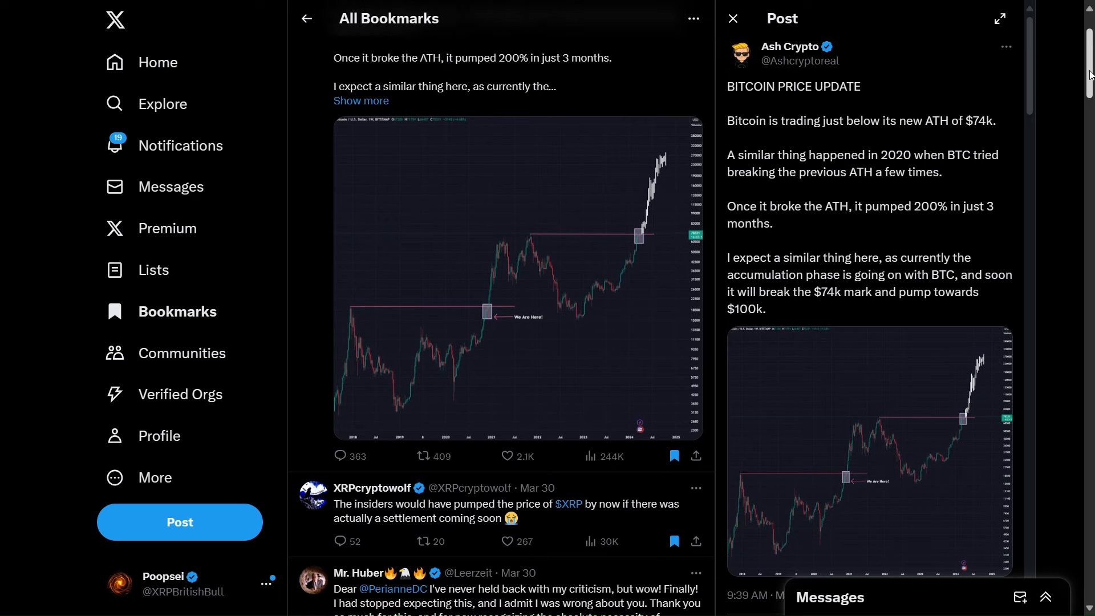
scroll("down", 3)
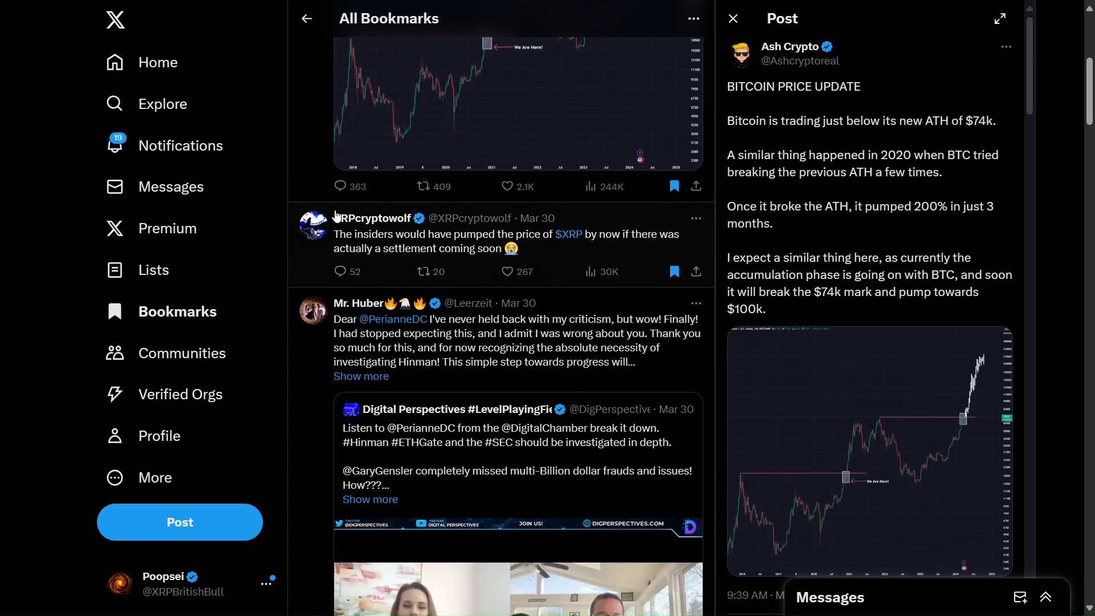
mouse_move(409, 243)
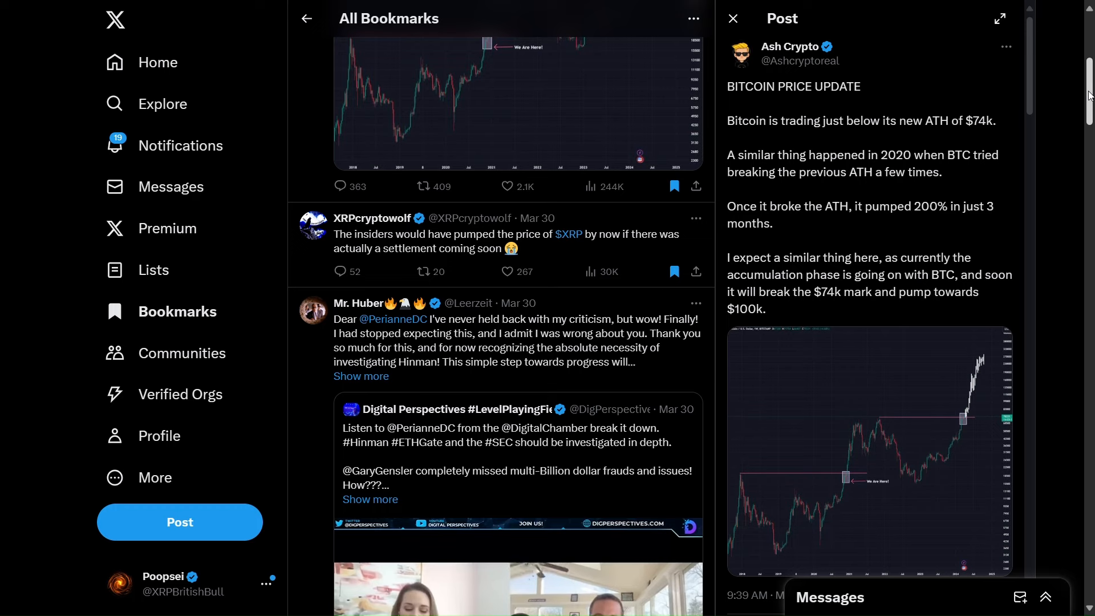
Step: Scroll further until the Mr. Huber post's quoted interview video is fully visible
scroll("down", 3)
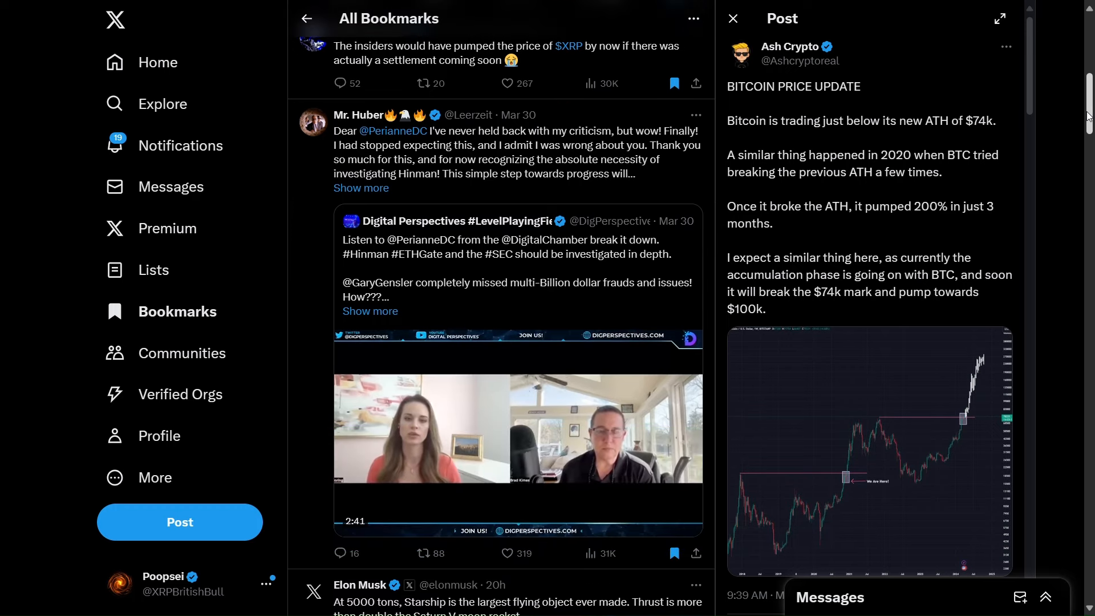
scroll("down", 3)
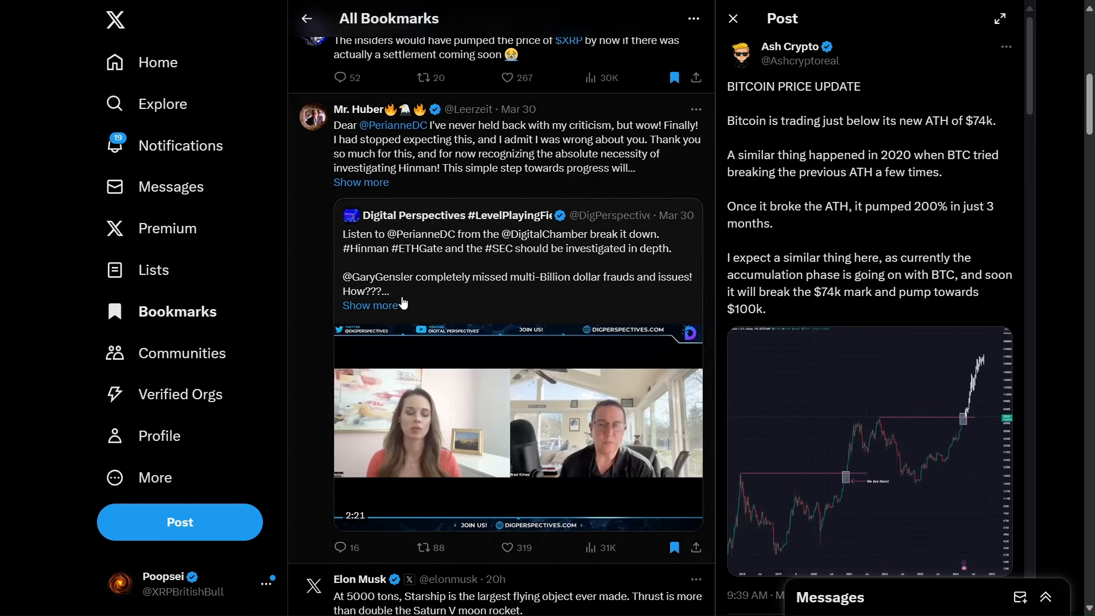
Step: Play the quoted interview video and seek it to about 0:54 of 3:05
left_click(519, 420)
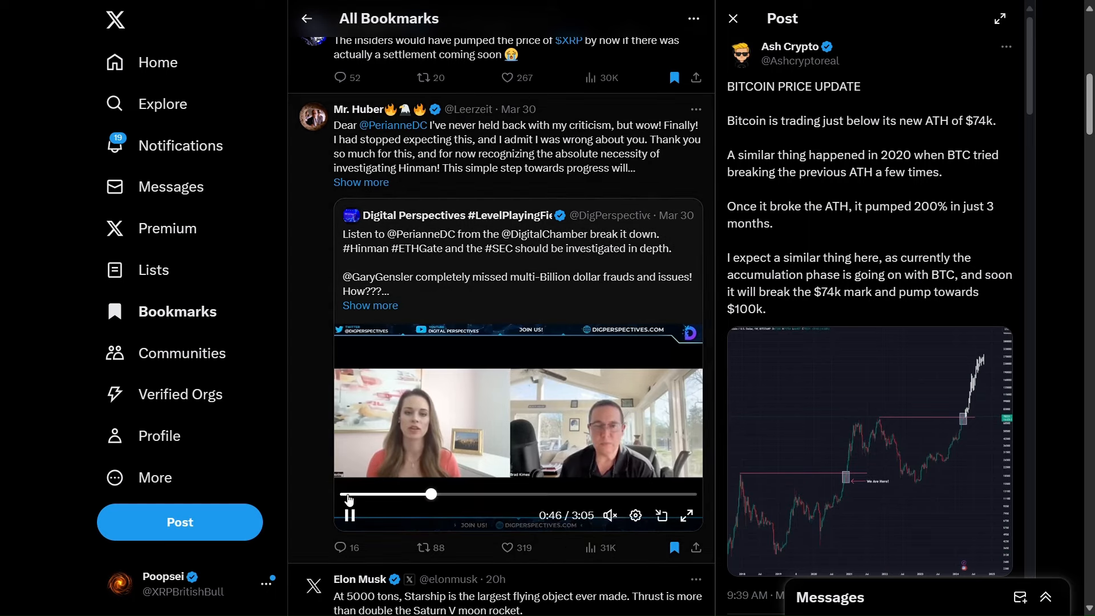
left_click_drag(430, 494, 347, 494)
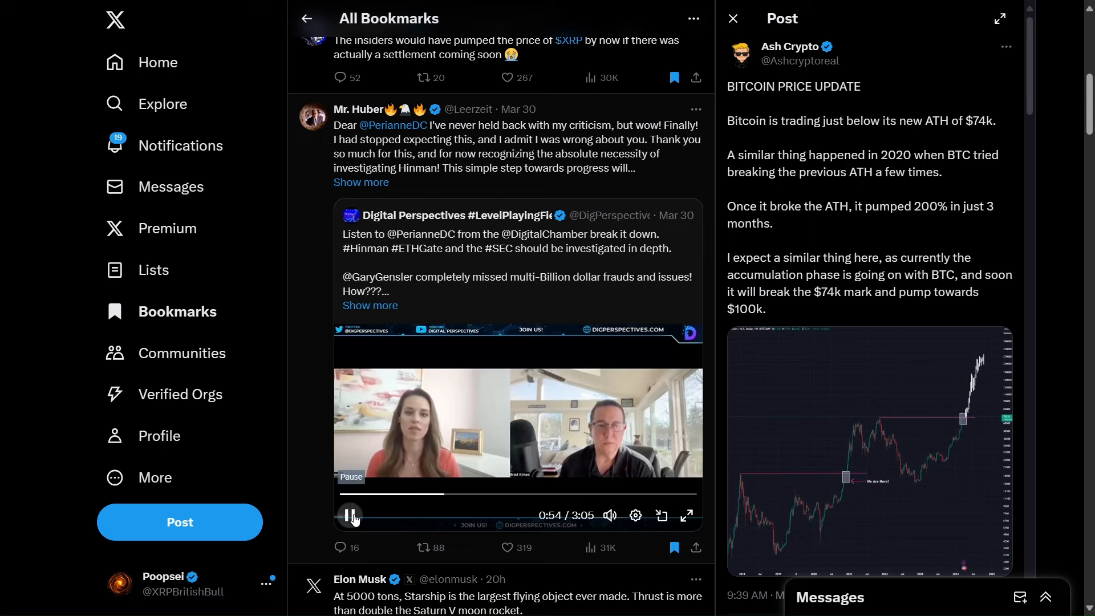
Step: Pause the Mr. Huber post's quoted interview video at 0:54 of 3:05
left_click(349, 516)
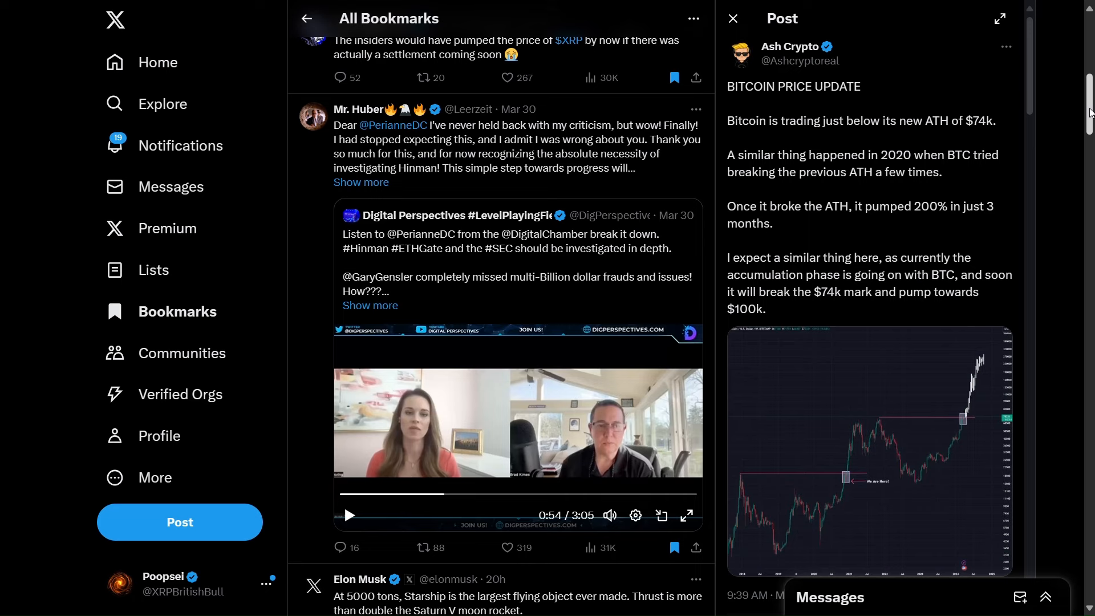
Step: Scroll down to Elon Musk's Starship post with the SpaceX flight test video
scroll("down", 3)
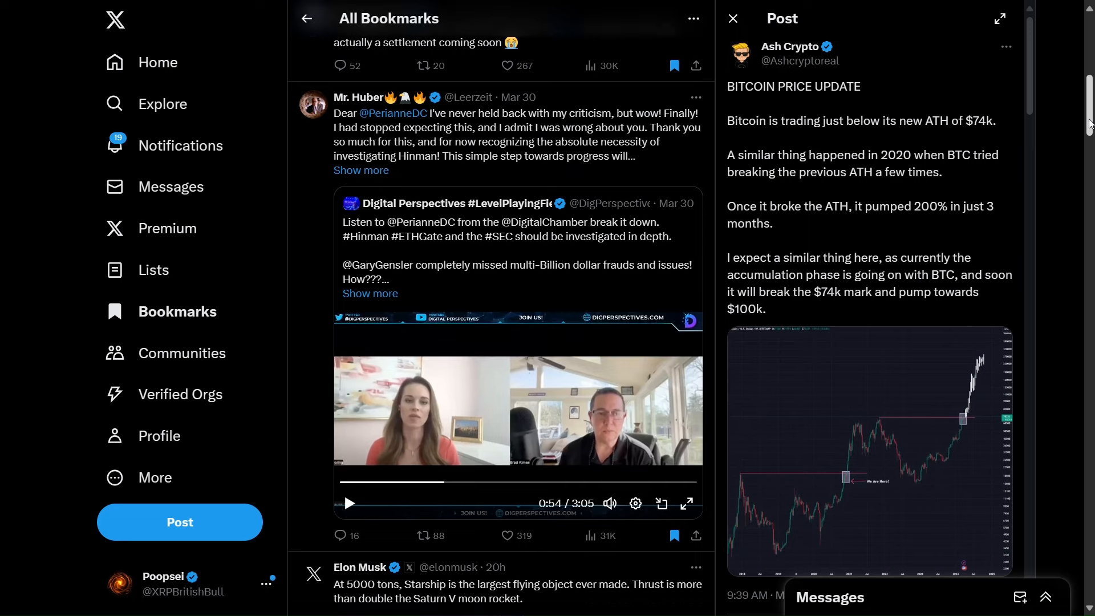
scroll("down", 3)
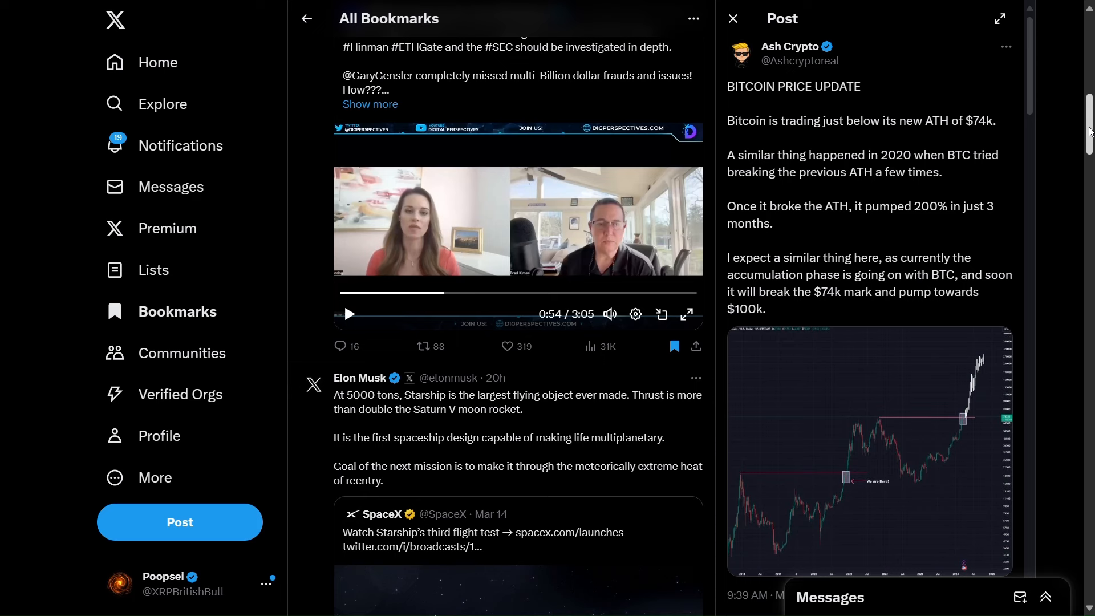
scroll("down", 3)
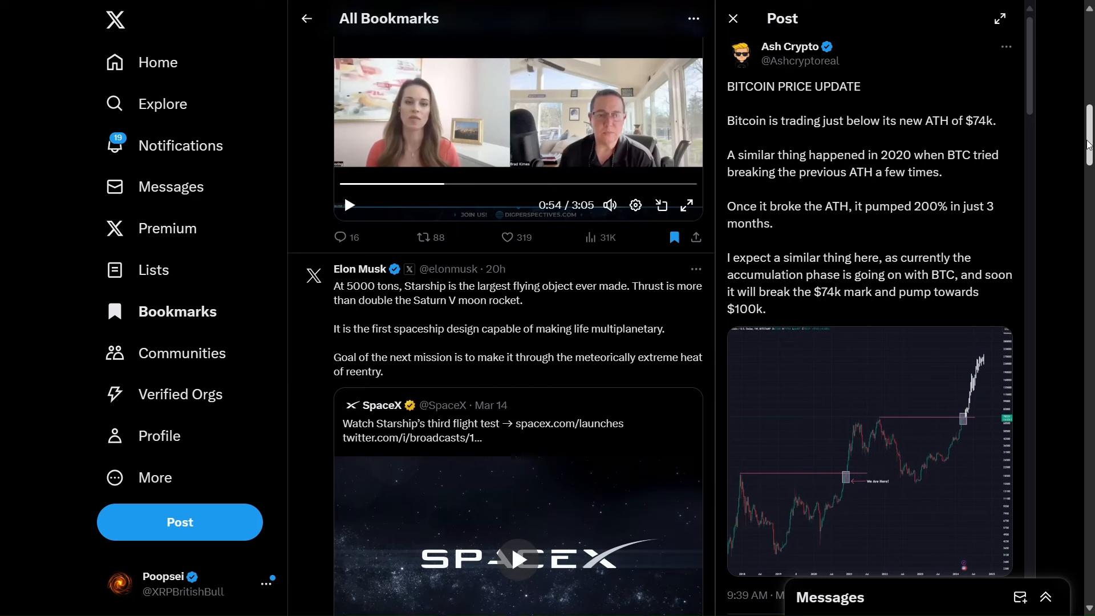
scroll("down", 3)
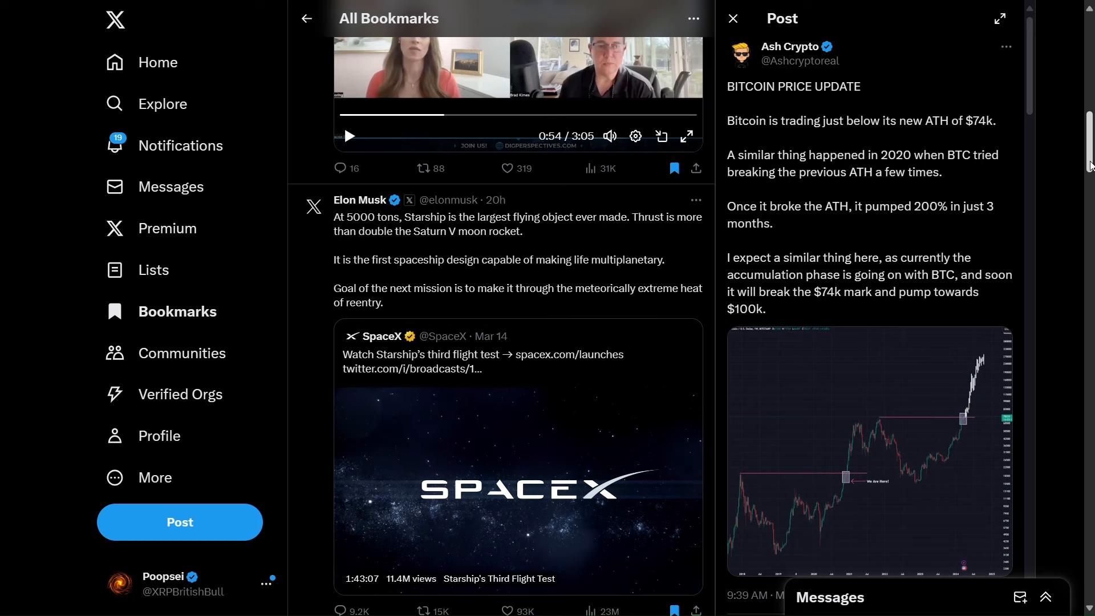
scroll("down", 3)
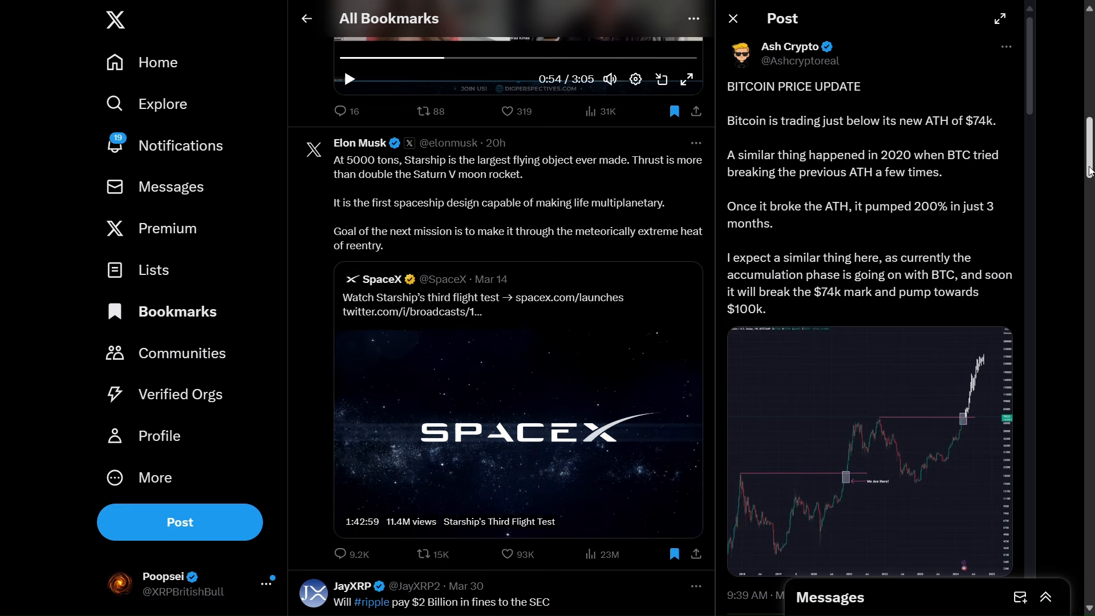
Step: Scroll past the SpaceX video to JayXRP's post about Ripple's $2 billion SEC fines
scroll("down", 3)
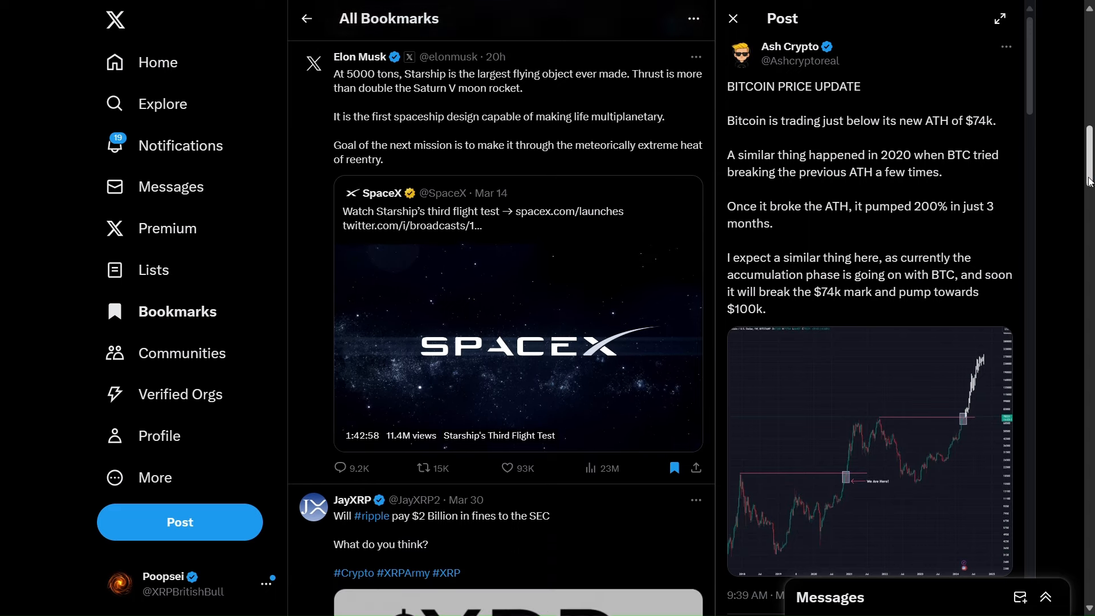
scroll("down", 3)
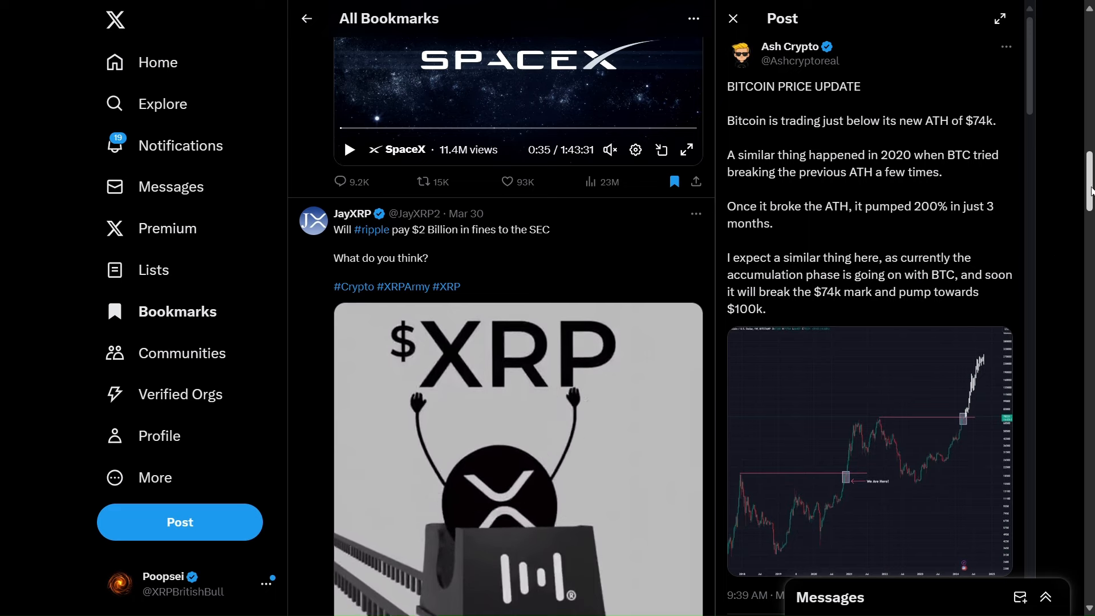
scroll("down", 3)
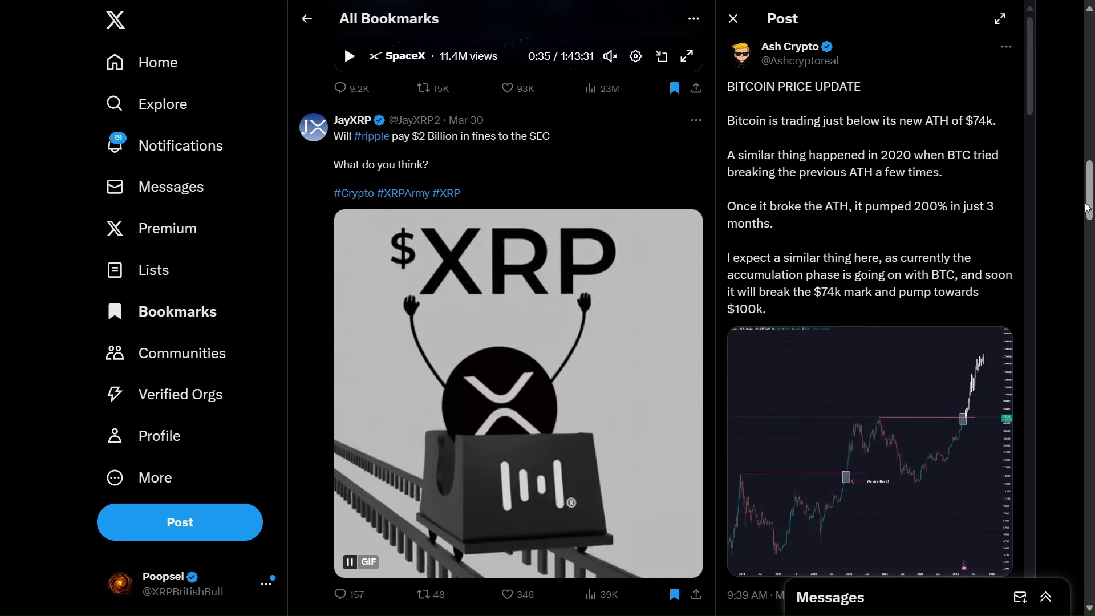
Step: Scroll to Digital Asset Investor's post about pumping Bitcoin and suppressing gold
scroll("down", 3)
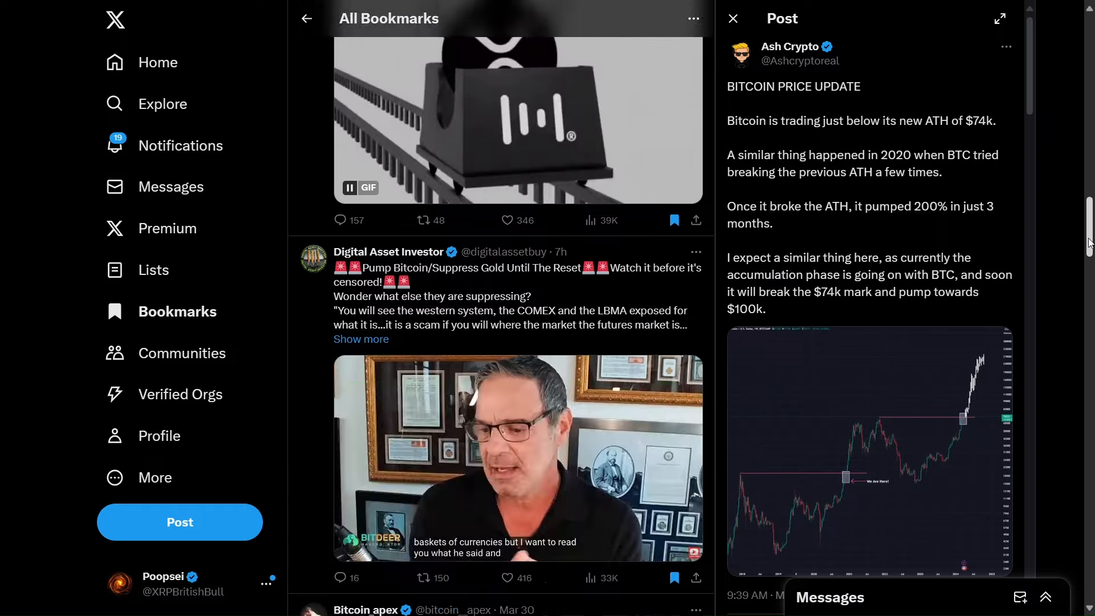
scroll("down", 3)
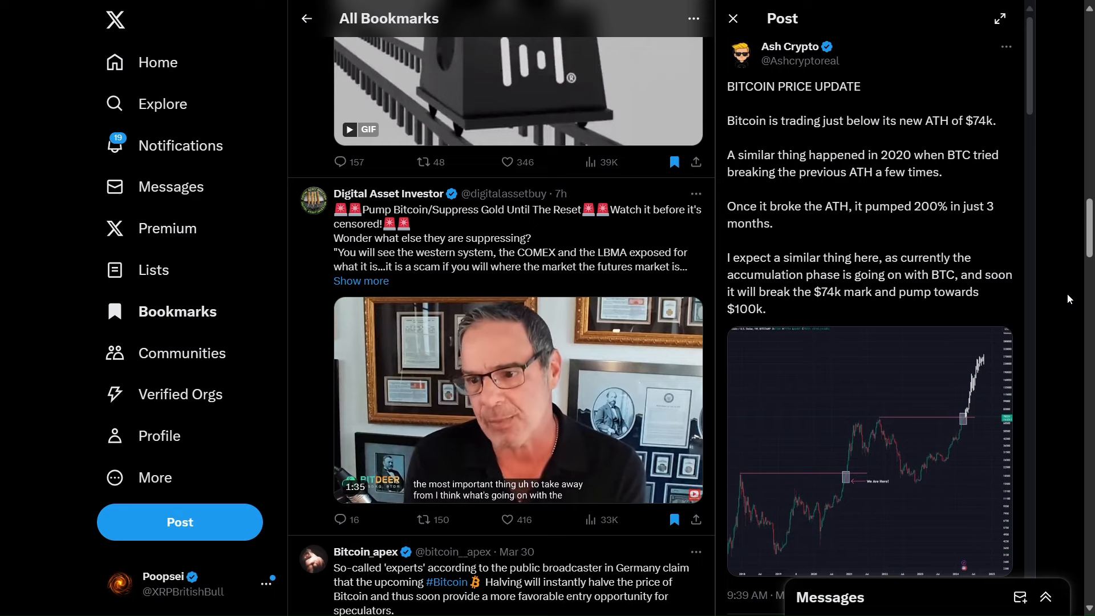
scroll("down", 3)
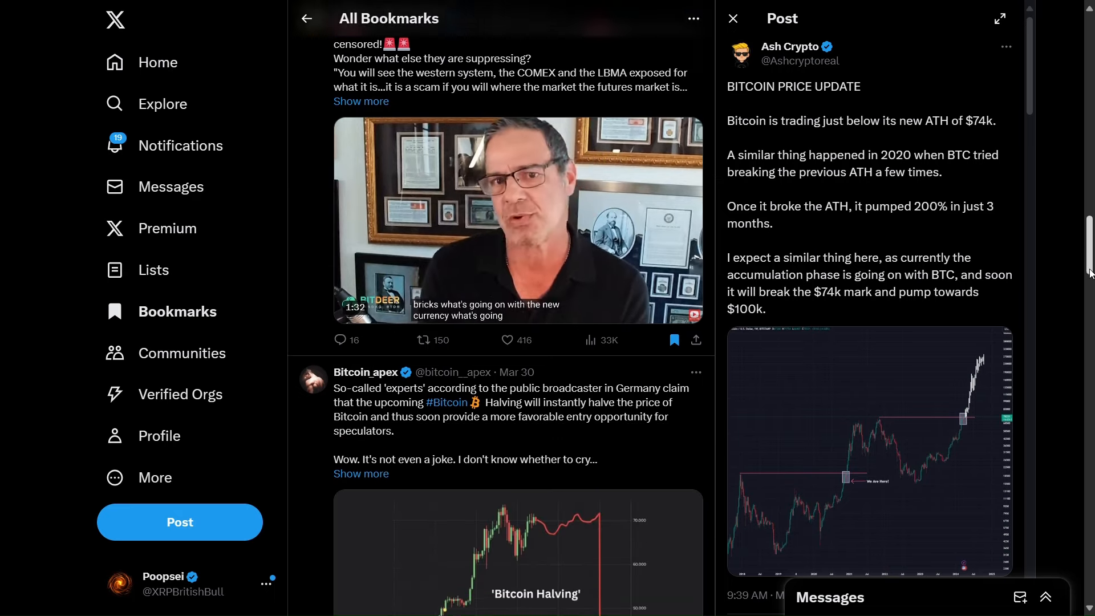
scroll("down", 3)
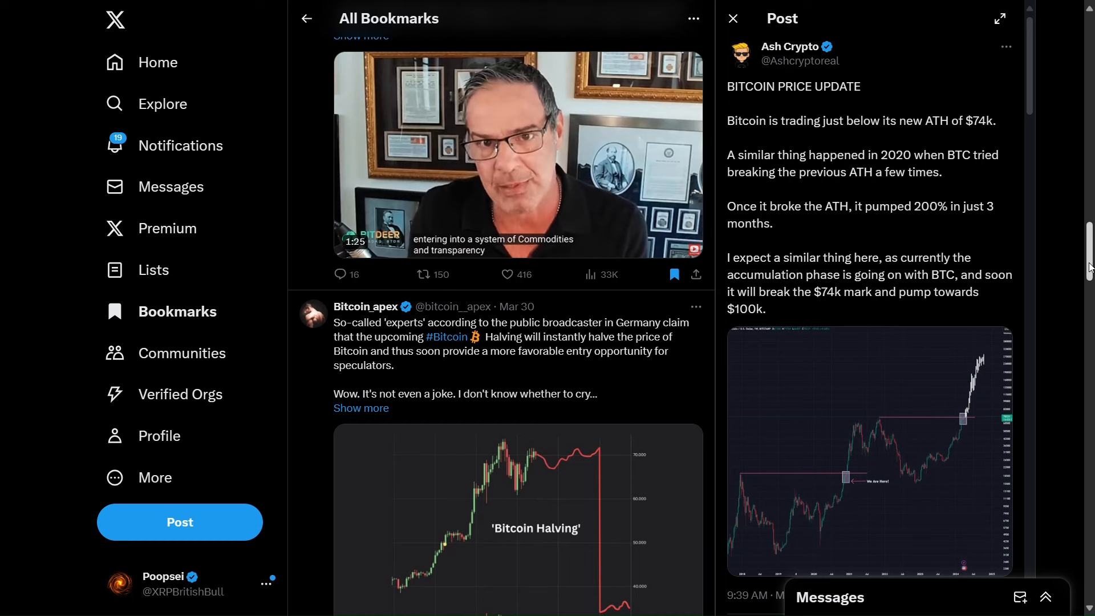
scroll("down", 3)
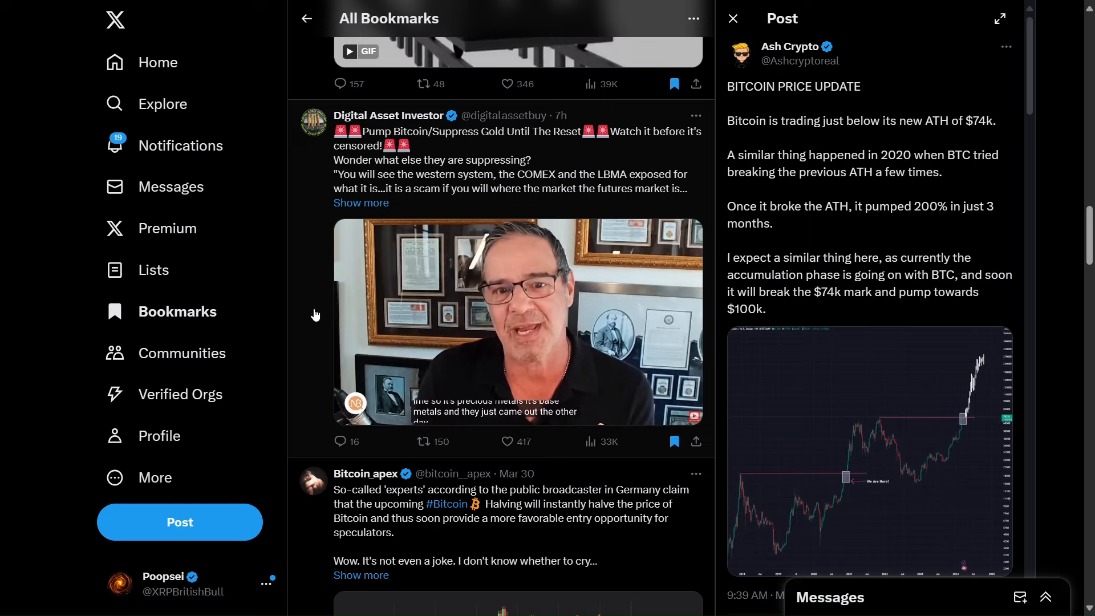
Step: Let the Digital Asset Investor video finish, then scroll to Bitcoin_apex's halving chart post
left_click(355, 404)
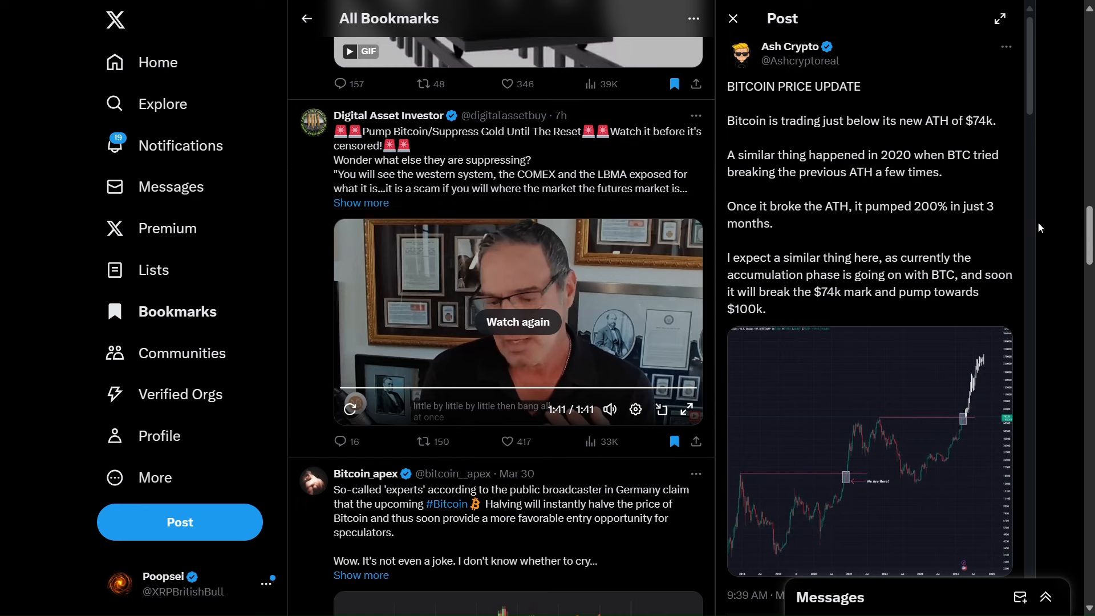
scroll("down", 3)
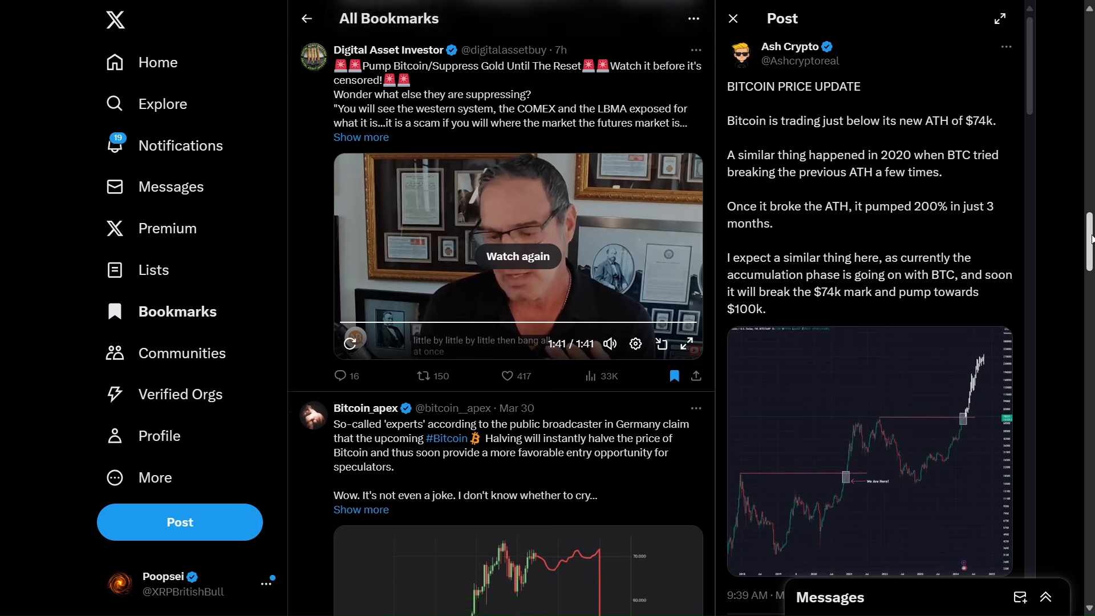
scroll("down", 3)
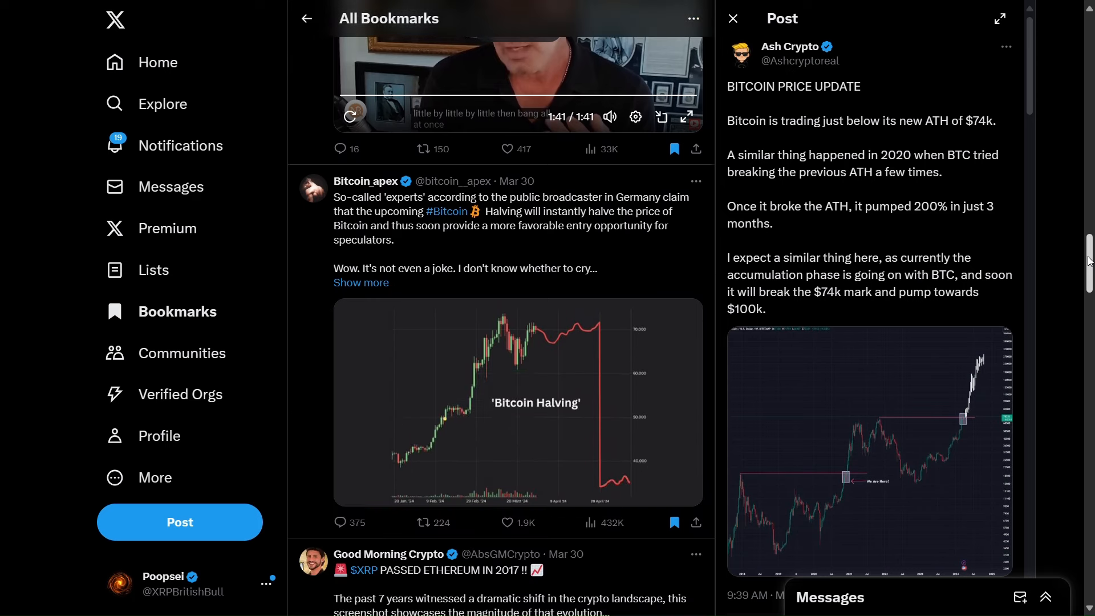
scroll("down", 3)
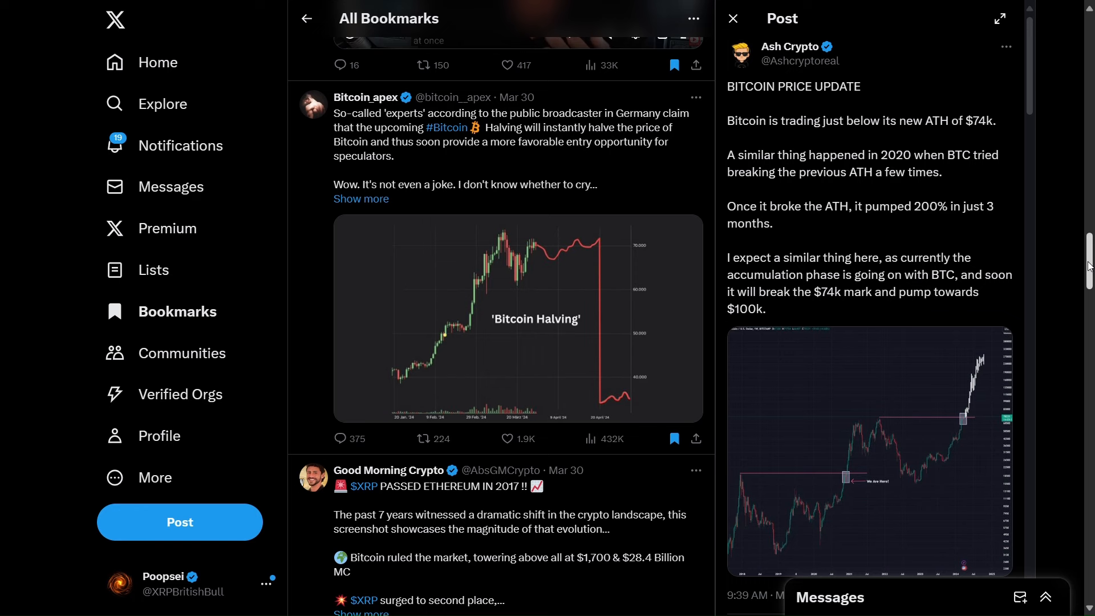
Step: Scroll past Good Morning Crypto's 2017 market table post to Alex Hormozi's post
scroll("down", 3)
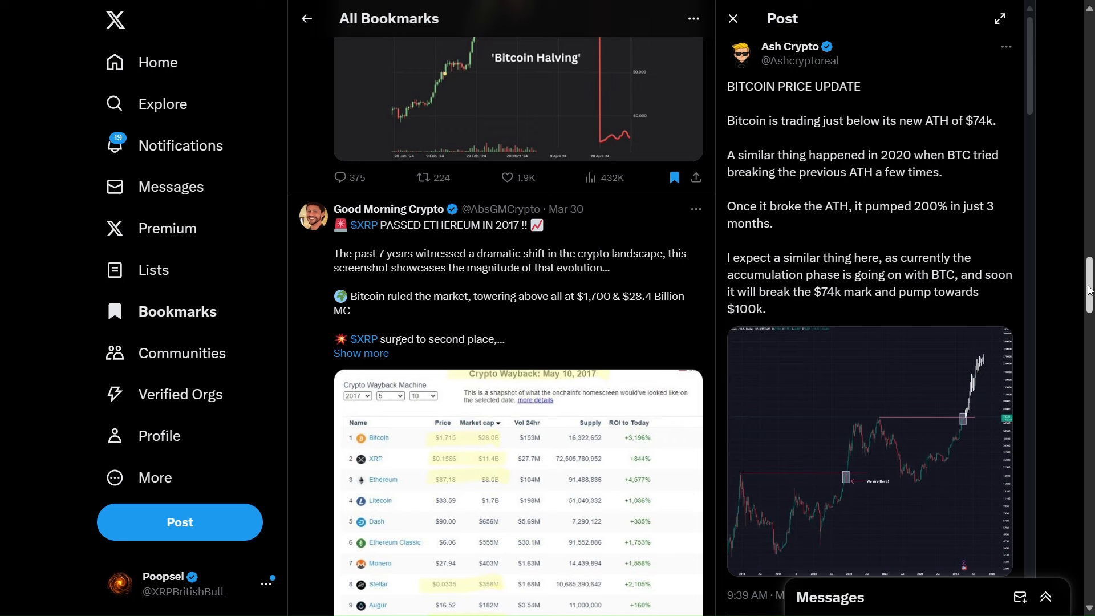
scroll("down", 3)
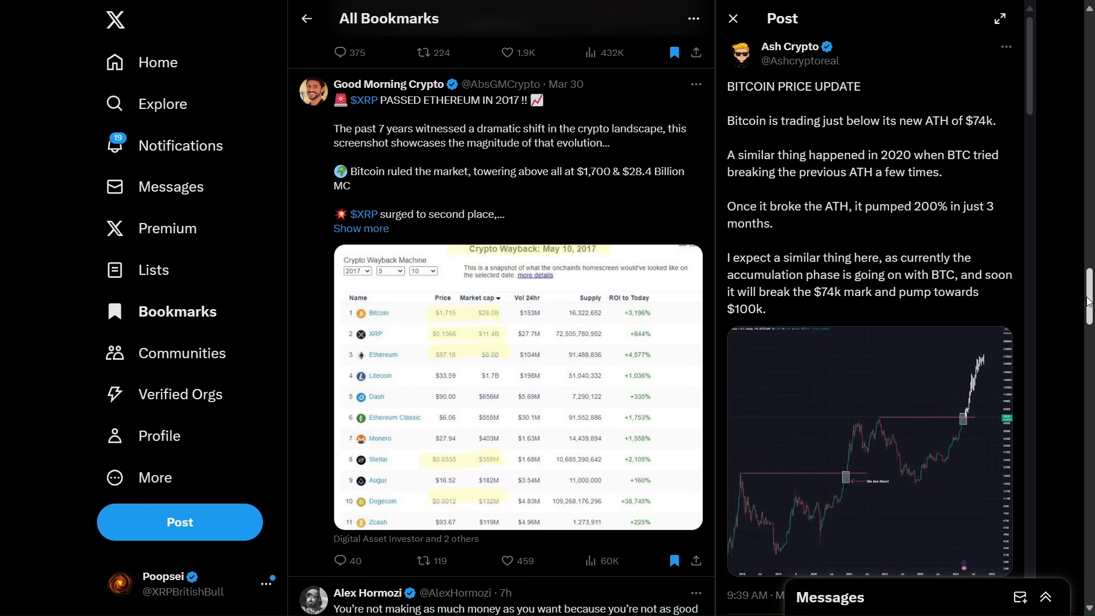
scroll("down", 3)
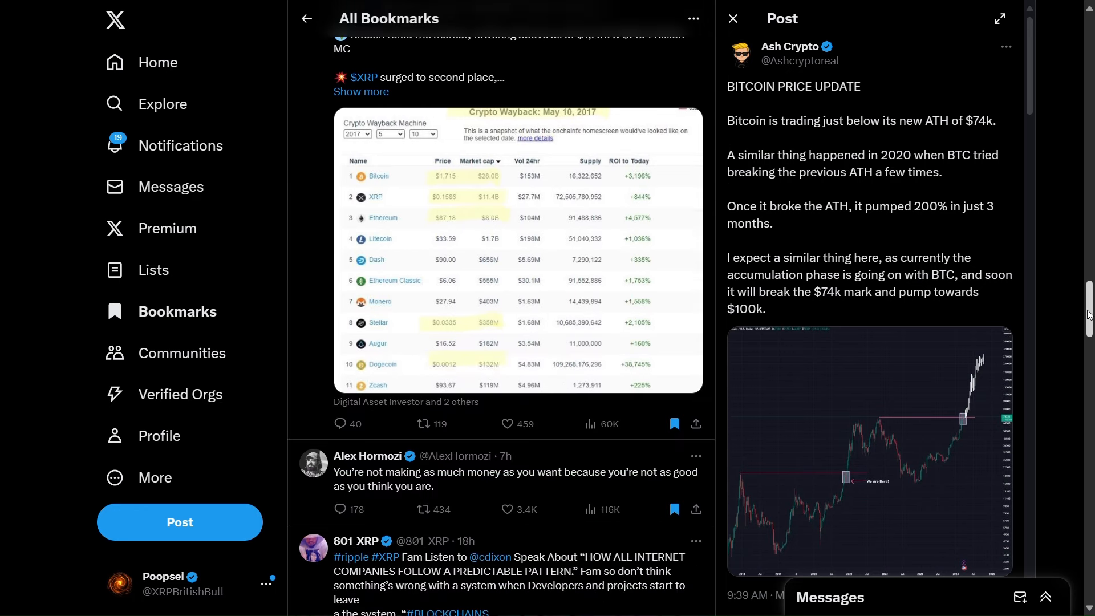
Step: Scroll down to 801_XRP's post on internet companies' predictable pattern and its 3:35 video
scroll("down", 3)
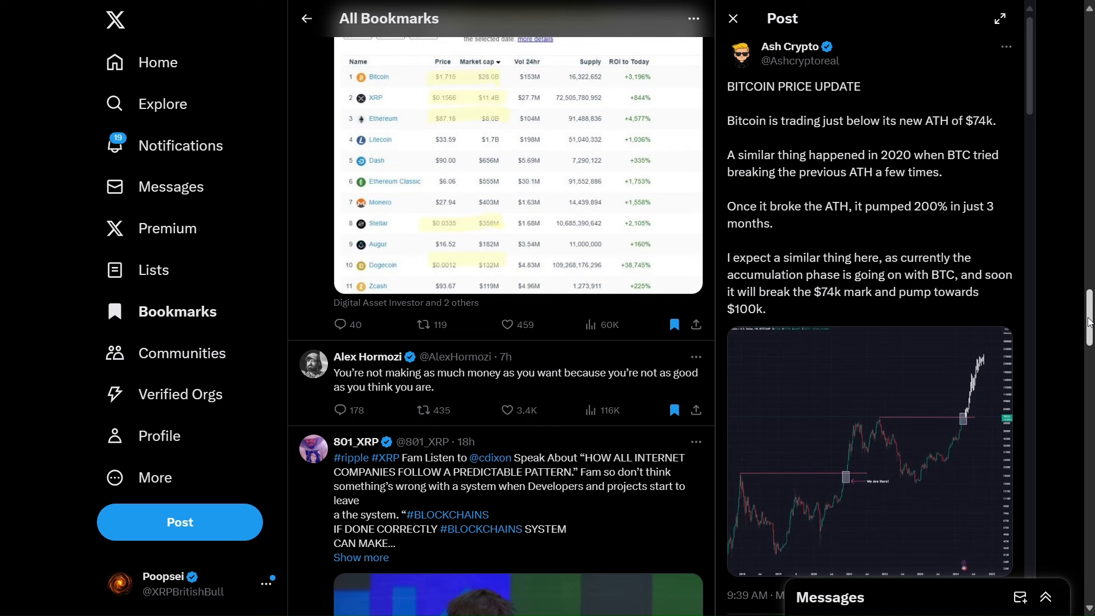
scroll("down", 3)
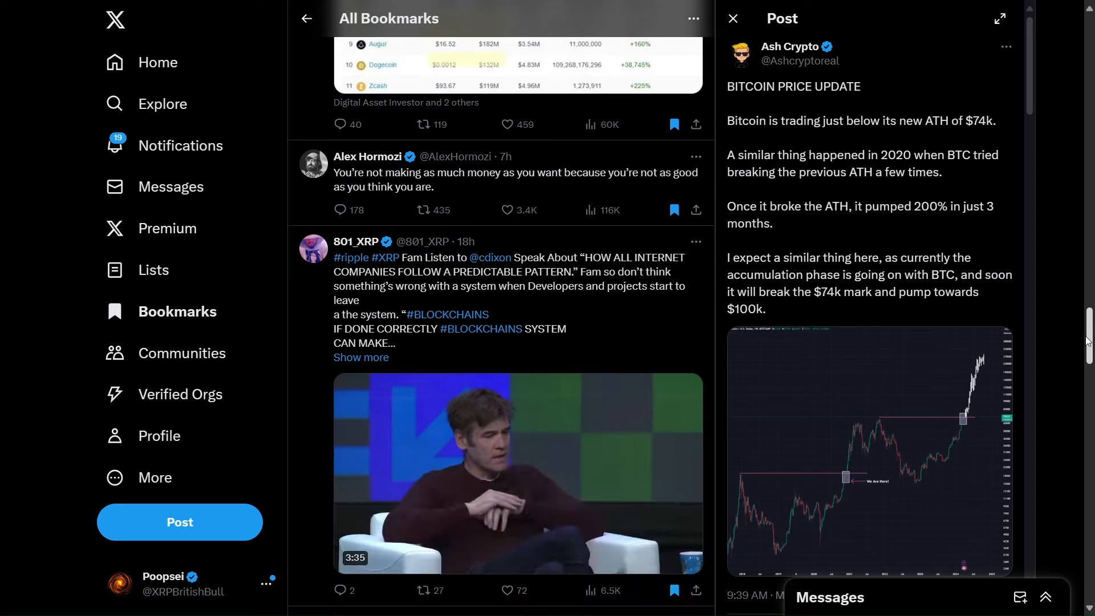
Step: Scroll the bookmarks slightly while the 801_XRP video plays, revealing the Elon Musk (Parody) post
scroll("down", 3)
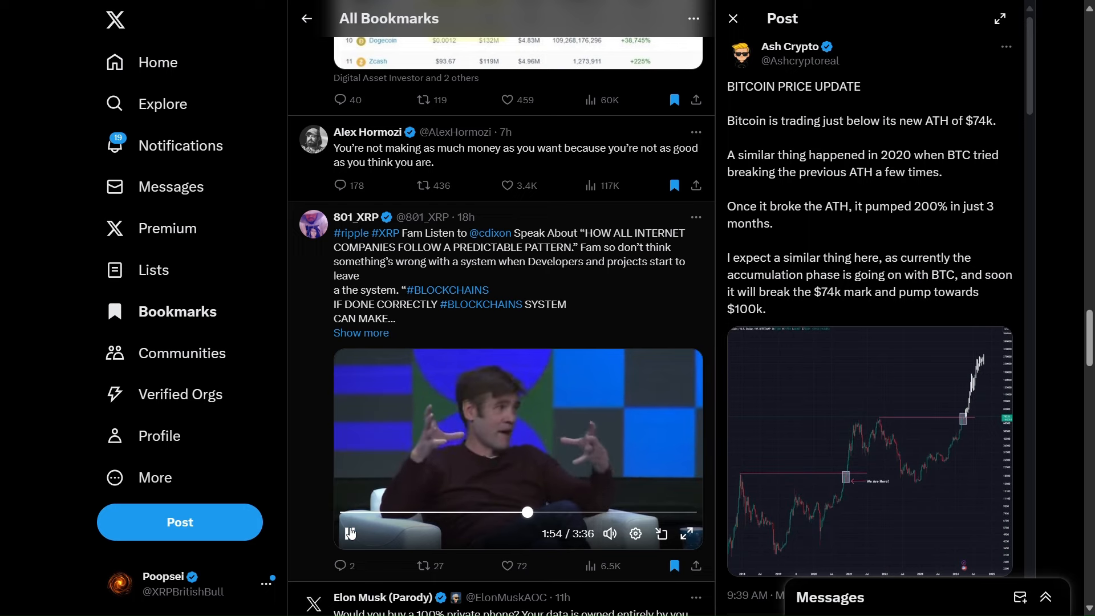
Step: Pause the 801_XRP interview video at 1:55 of 3:36
left_click(348, 533)
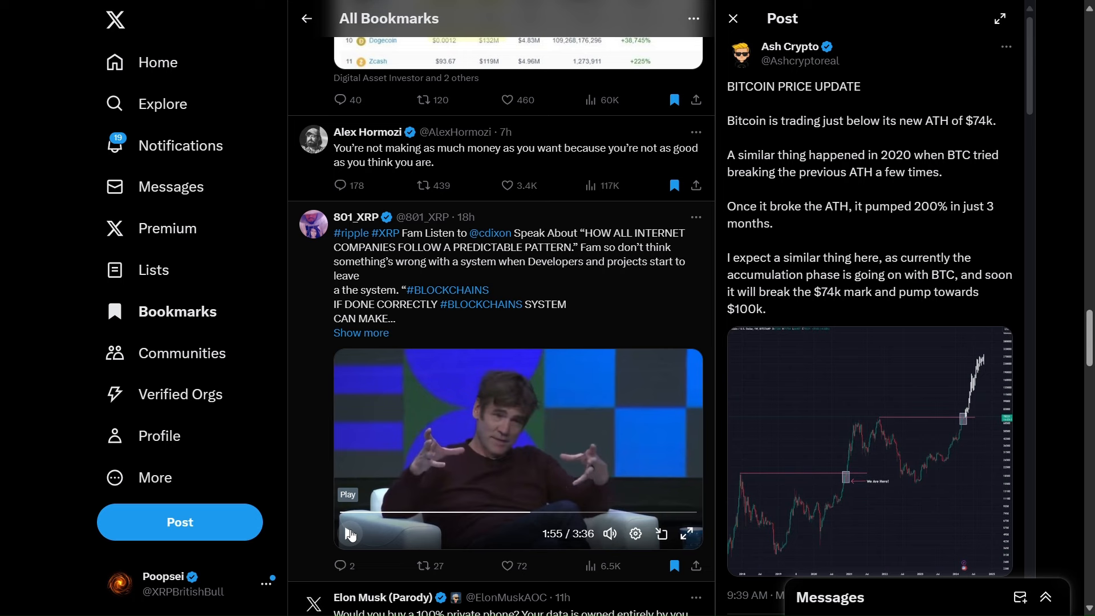
left_click(494, 185)
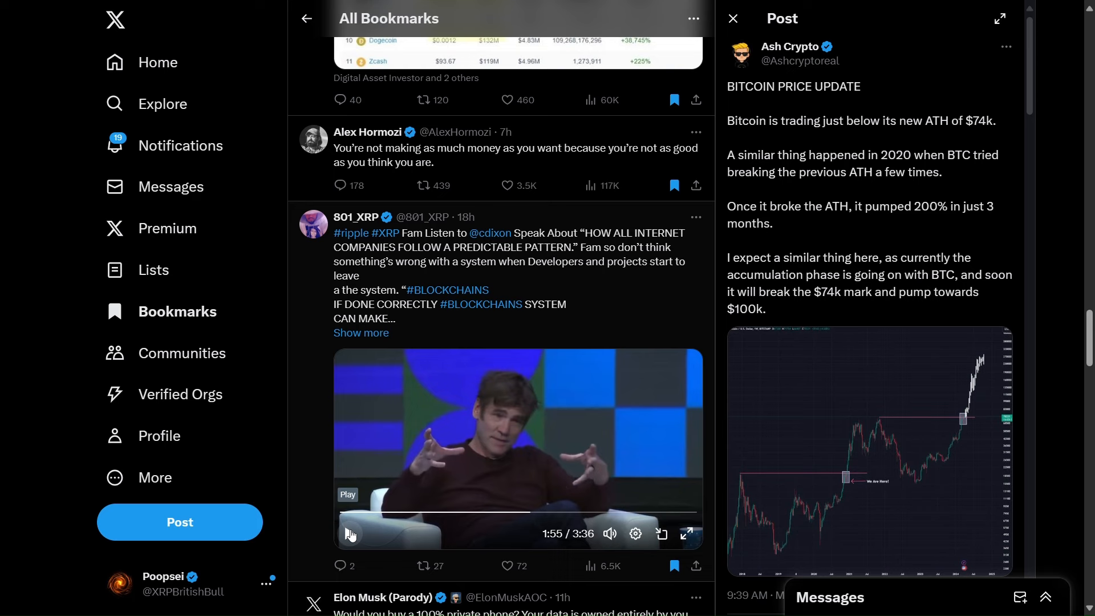
Step: Click the 801_XRP video's play/pause control, keeping it paused at 1:55
left_click(349, 534)
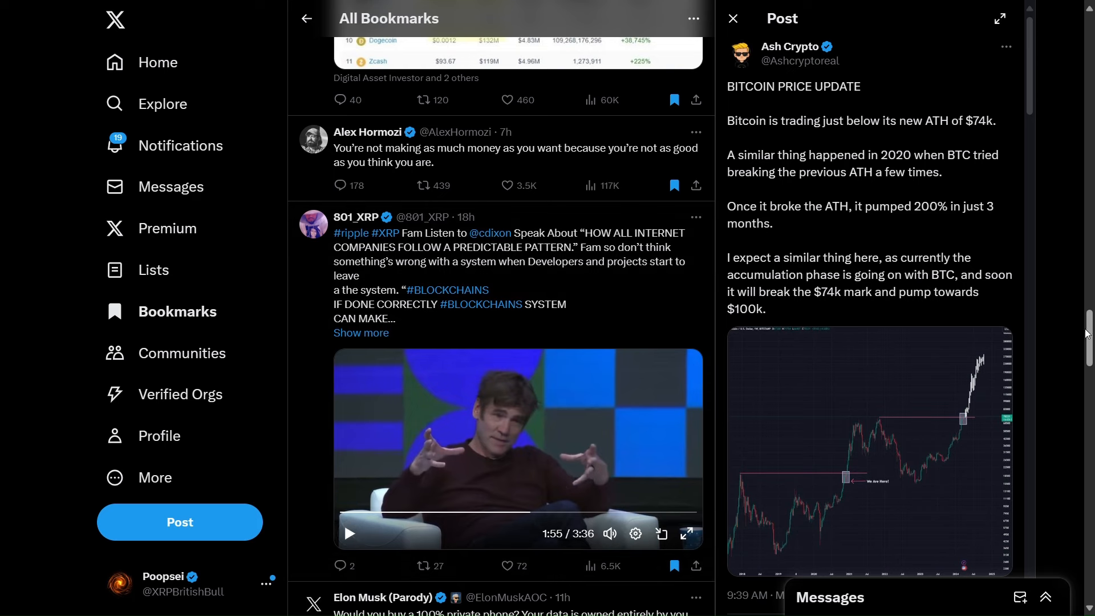
Step: Scroll past the paused video to the Elon Musk (Parody) phone post and Mr. Huber's XRP chart
scroll("down", 3)
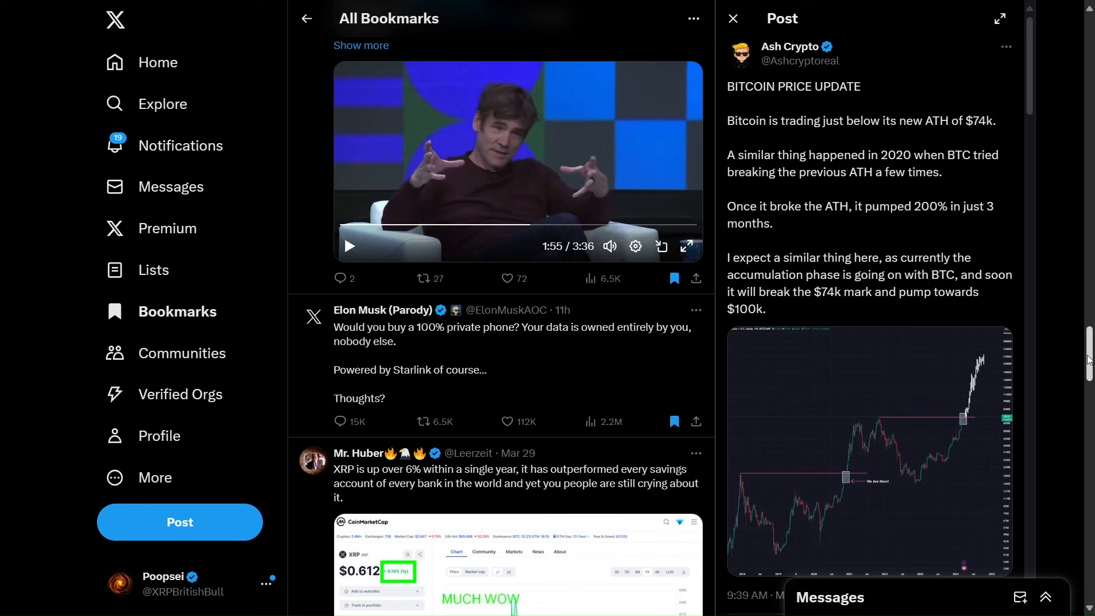
scroll("down", 3)
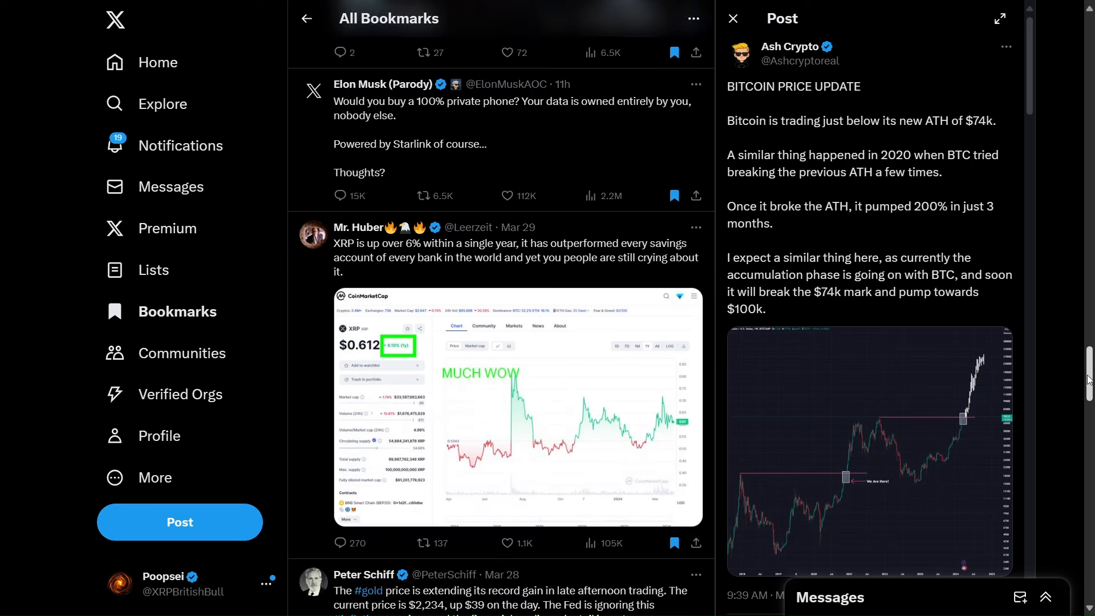